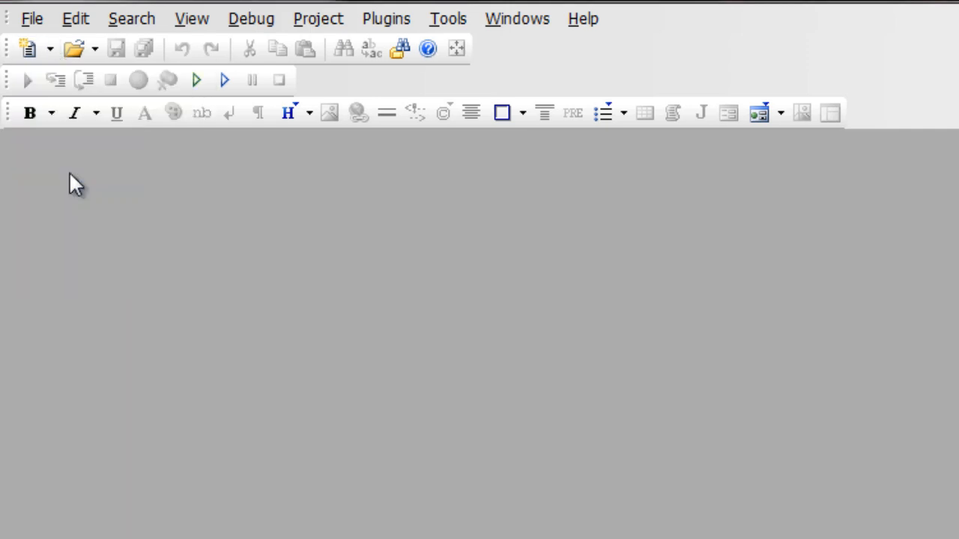
Create a new PHP file and save it as A.php in the OOP folder
{"action": "left_click", "coordinate": [29, 48]}
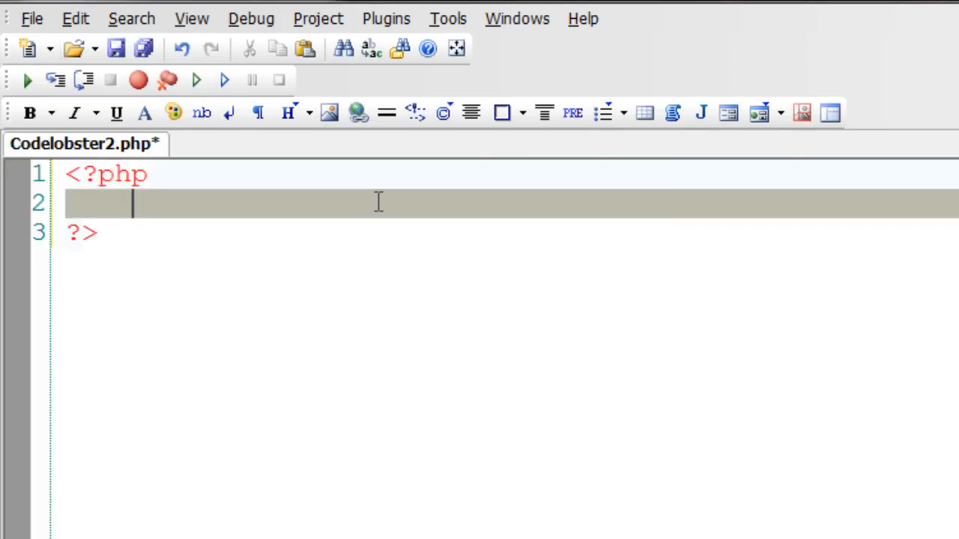
{"action": "left_click", "coordinate": [143, 48]}
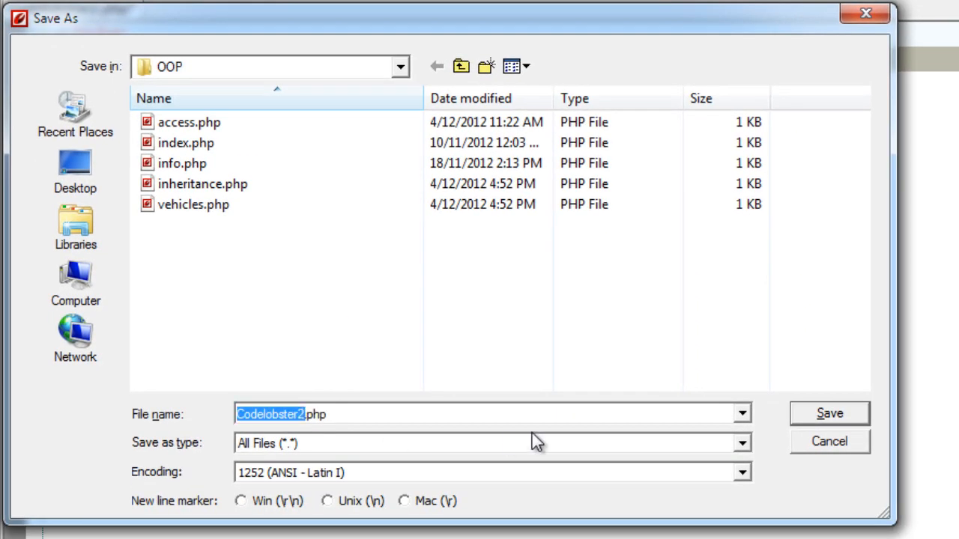
{"action": "left_click", "coordinate": [828, 413]}
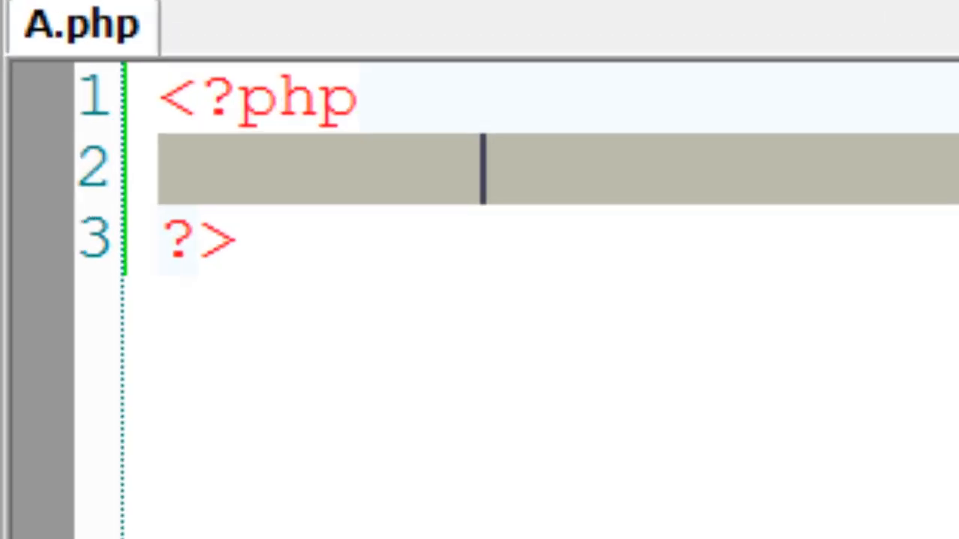
Declare class A and an empty class B beneath it
{"action": "type", "text": "cla"}
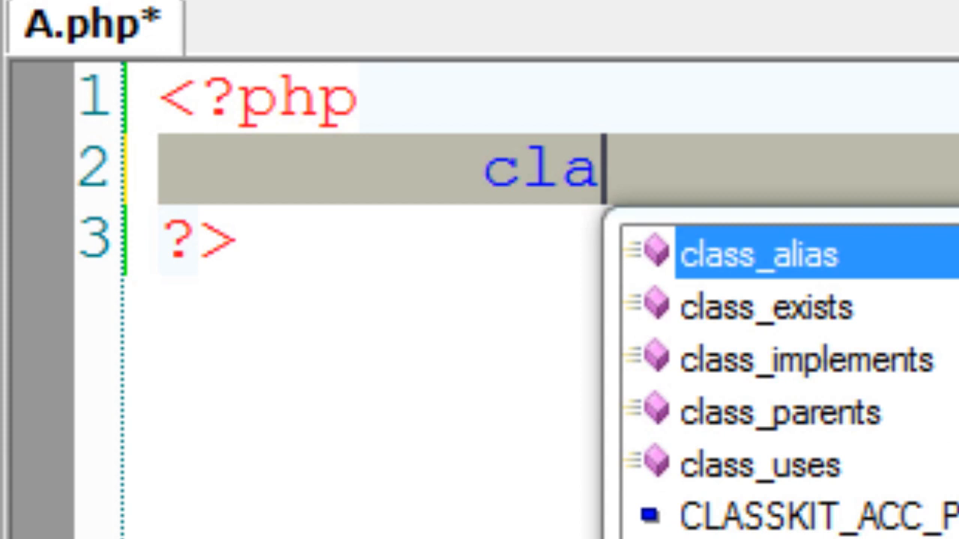
{"action": "type", "text": "ss A"}
{"action": "type", "text": "}"}
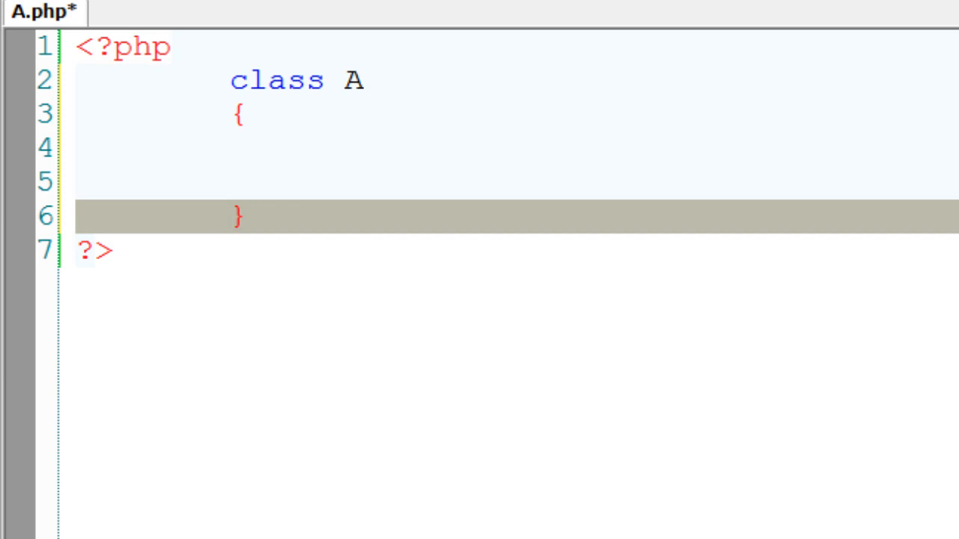
{"action": "key", "text": "Return"}
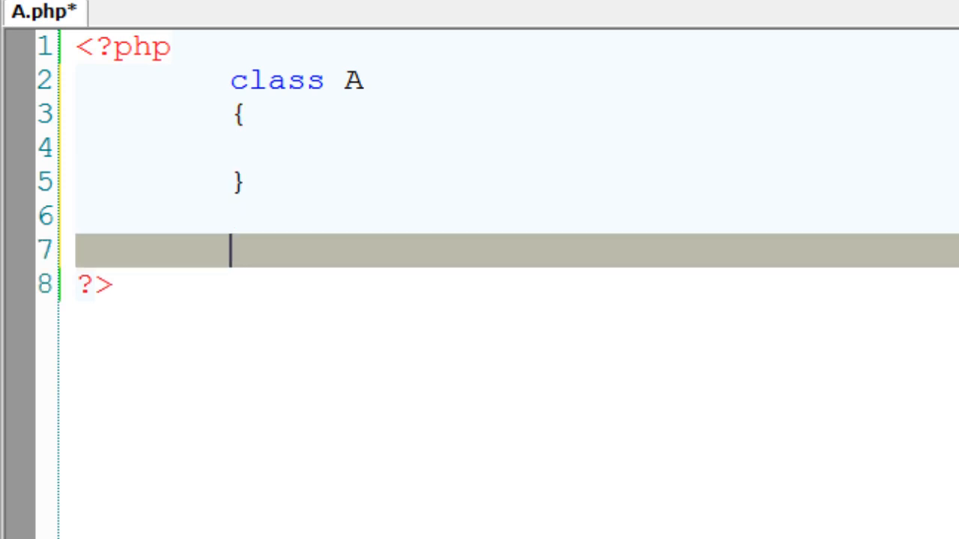
{"action": "type", "text": "class B"}
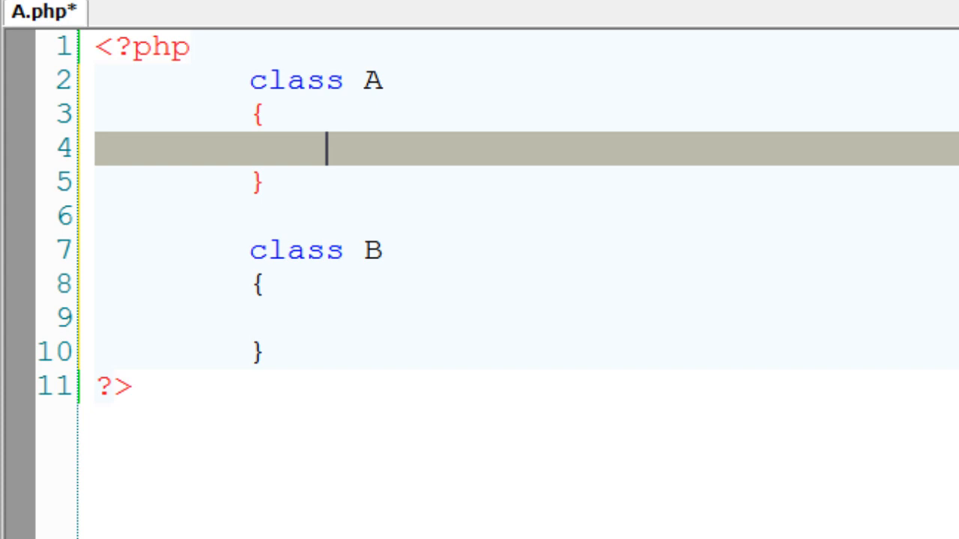
Give class A a display() method that echoes "Inside Class A"
{"action": "type", "text": "function"}
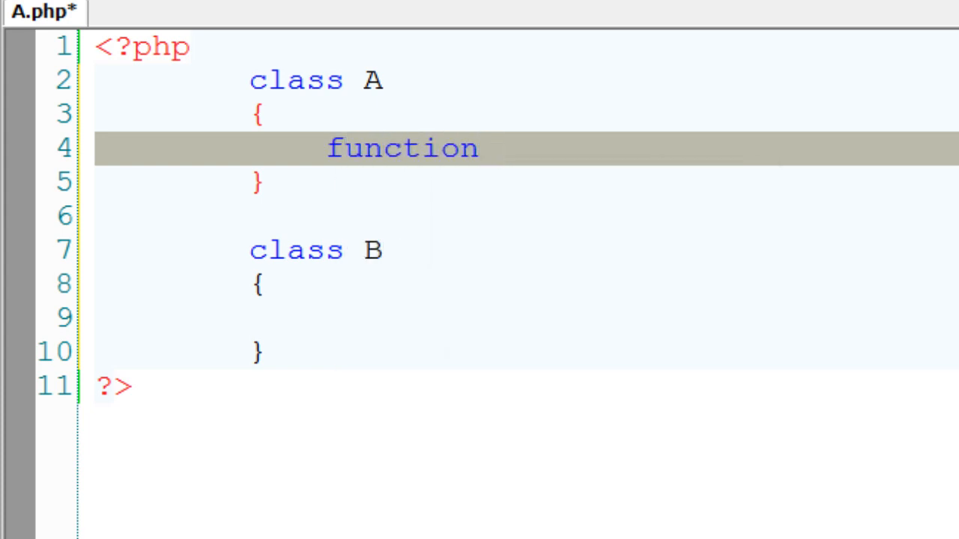
{"action": "type", "text": "display"}
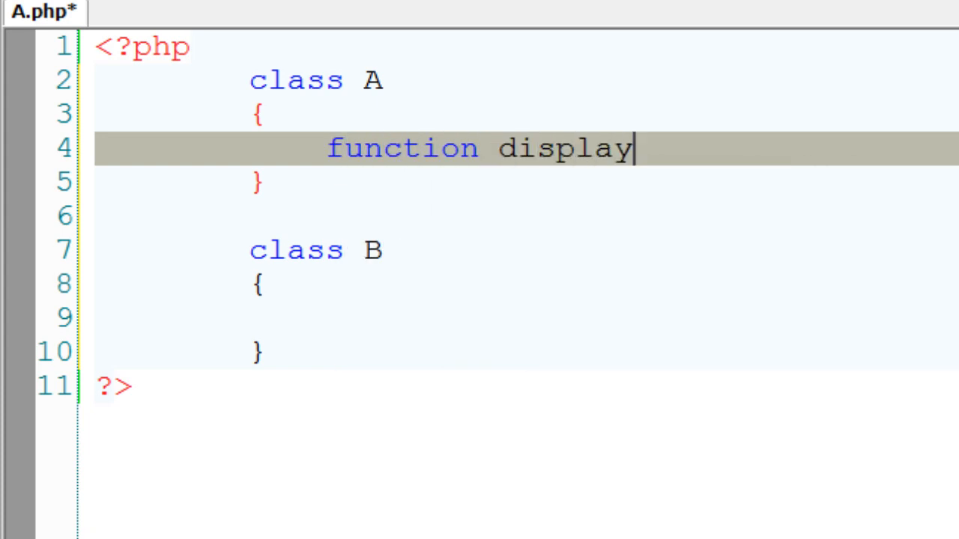
{"action": "type", "text": "(){"}
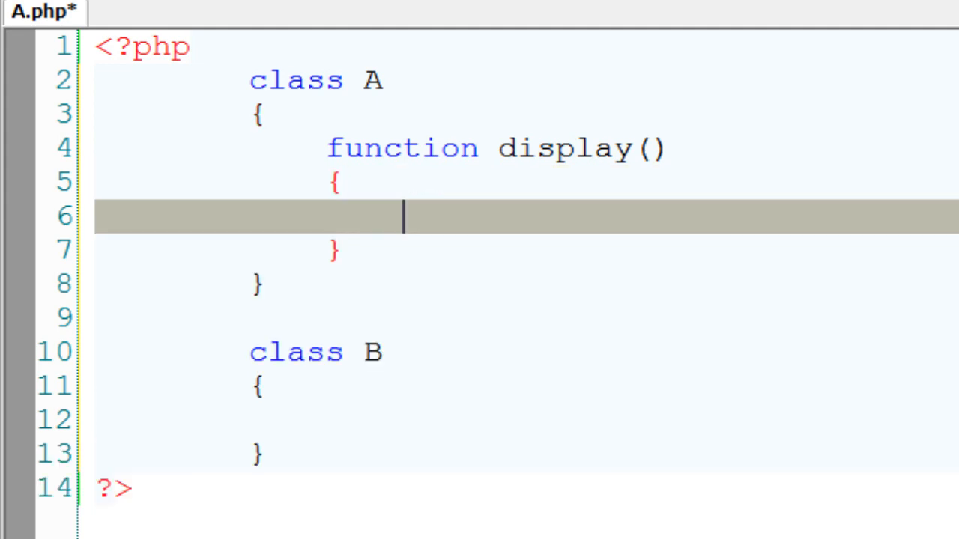
{"action": "type", "text": "echo \"\""}
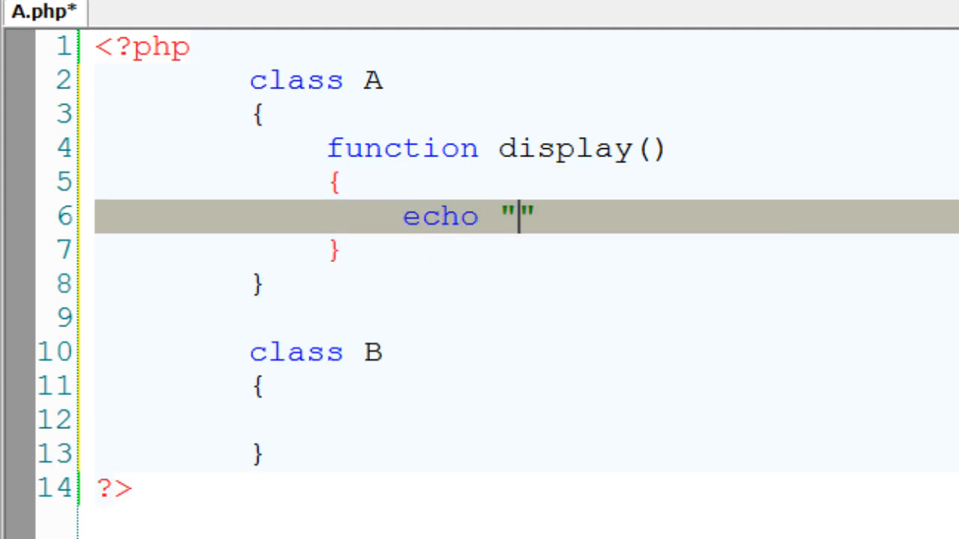
{"action": "type", "text": "Inside C"}
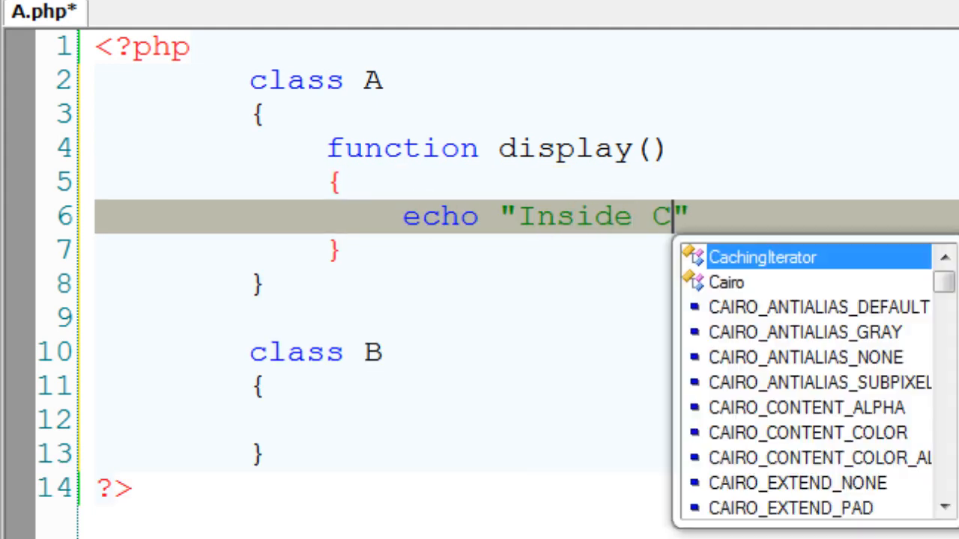
{"action": "type", "text": "lass A"}
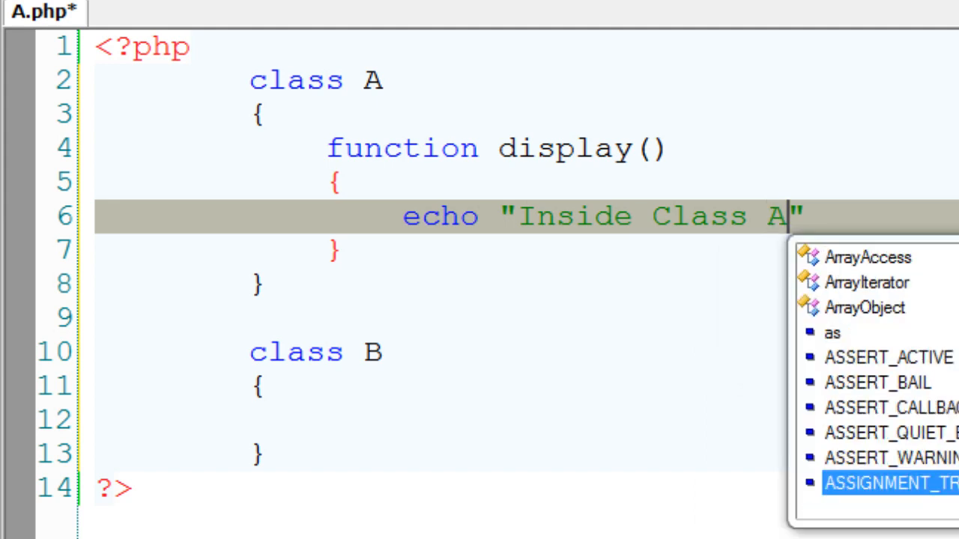
{"action": "type", "text": ";"}
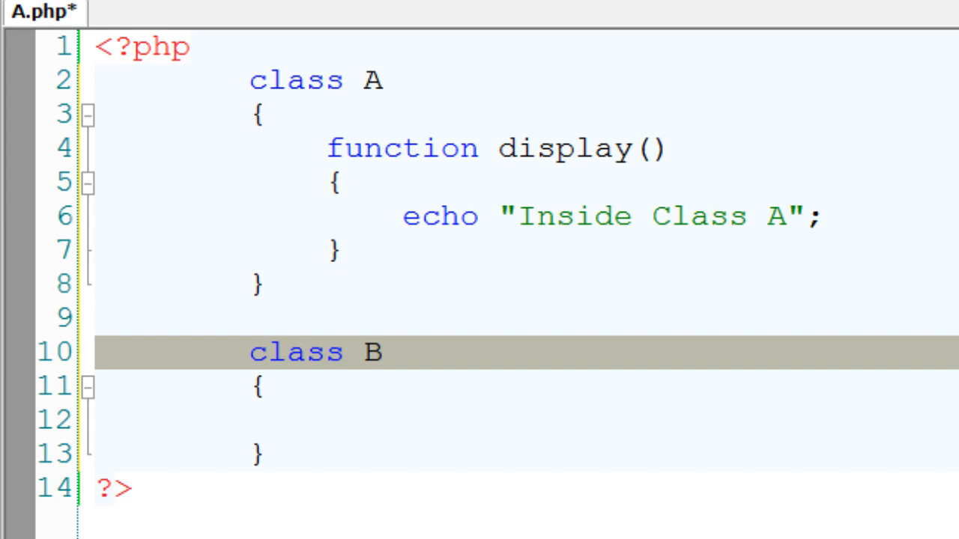
Make class B extend A, create $obj = new B() calling $obj->display(), and save
{"action": "type", "text": "extends A"}
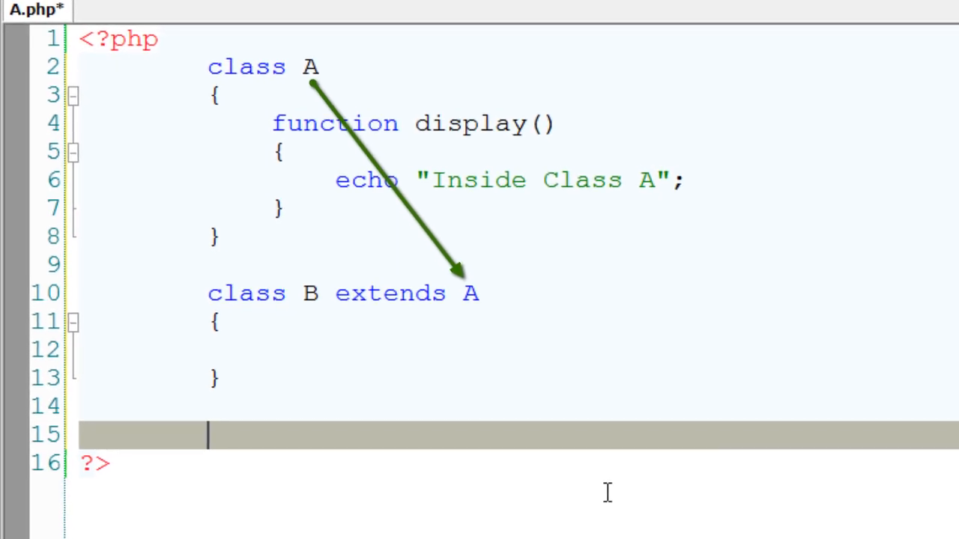
{"action": "type", "text": "$obj = new"}
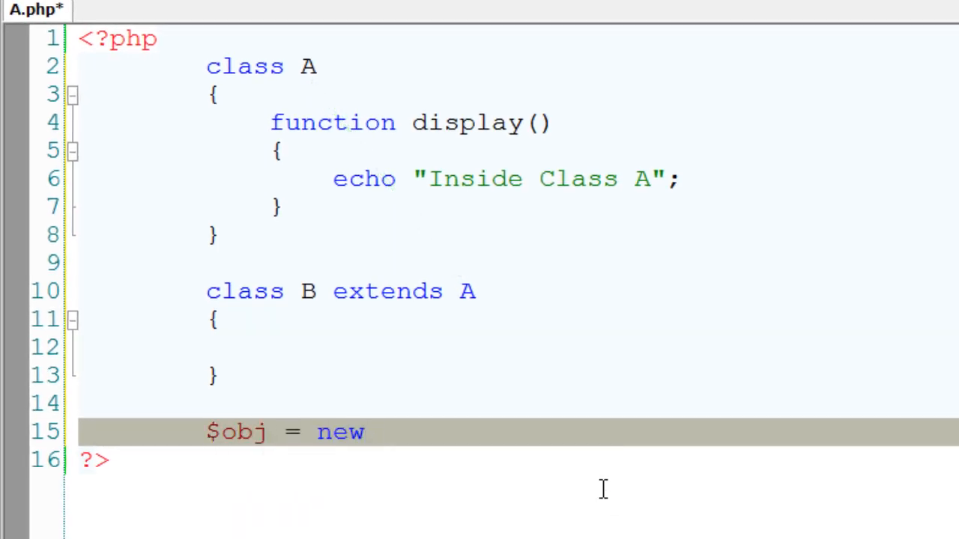
{"action": "type", "text": "B();"}
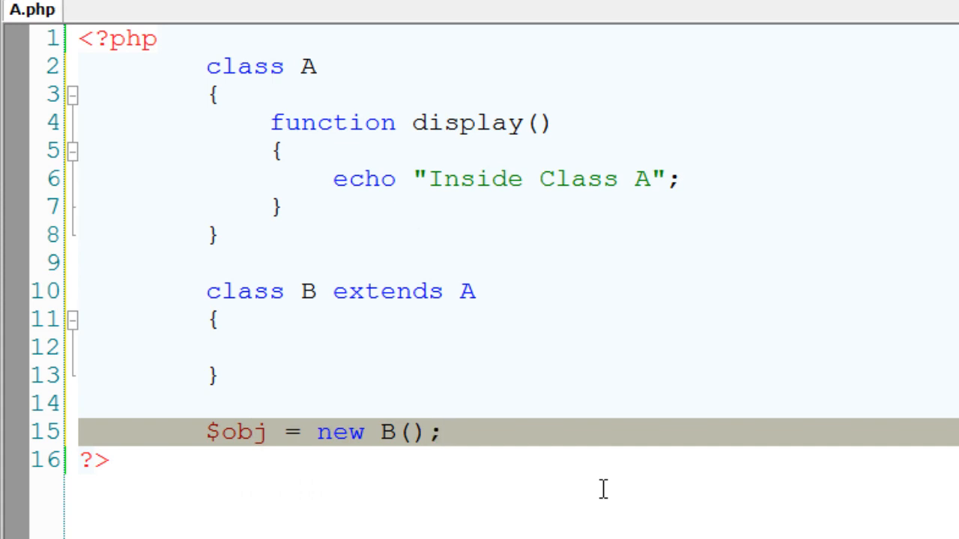
{"action": "type", "text": "$obj->display();"}
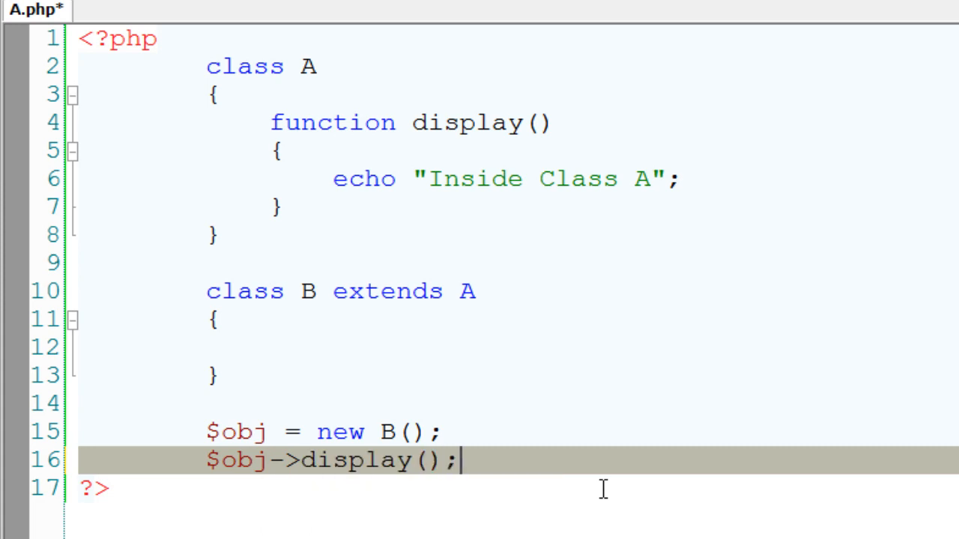
{"action": "key", "text": "ctrl+s"}
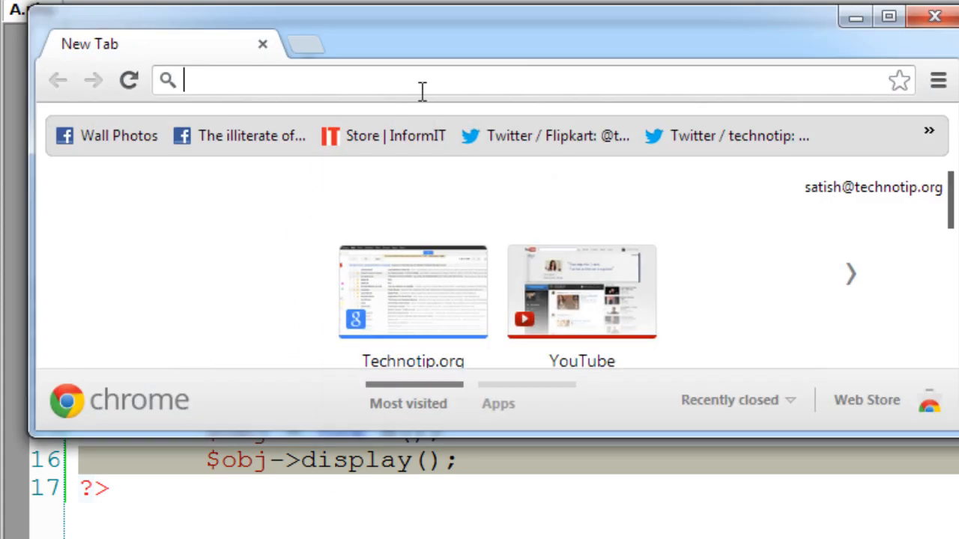
Enter localhost/OOP/A.php in Chrome's address bar to run the script
{"action": "type", "text": "localhost/OOP"}
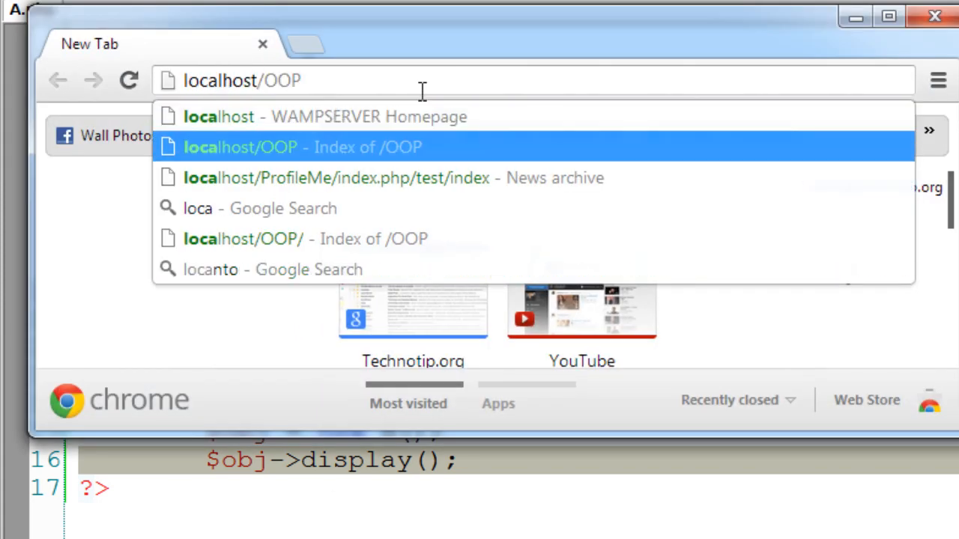
{"action": "type", "text": "/A"}
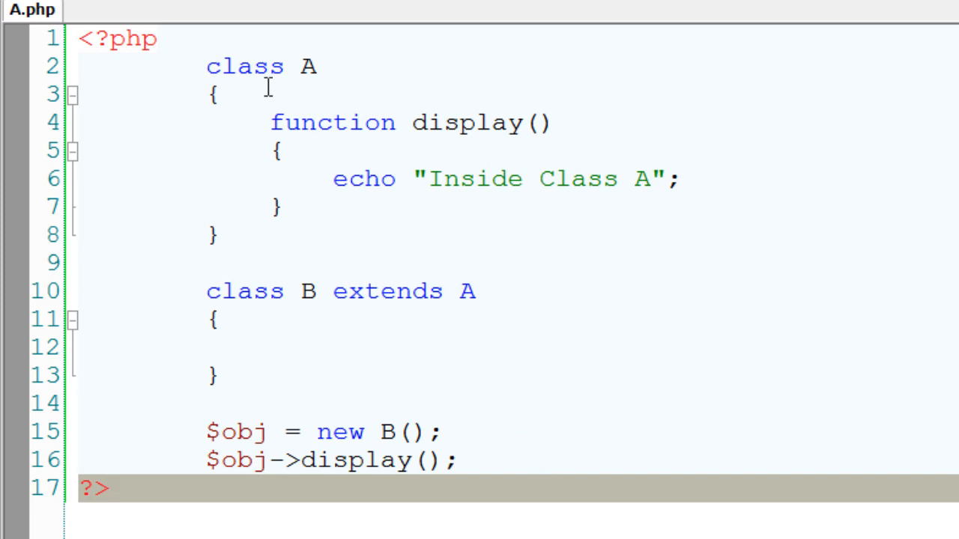
Copy A's display() method into class B and change its echo text to "Inside Class B"
{"action": "left_click", "coordinate": [282, 207]}
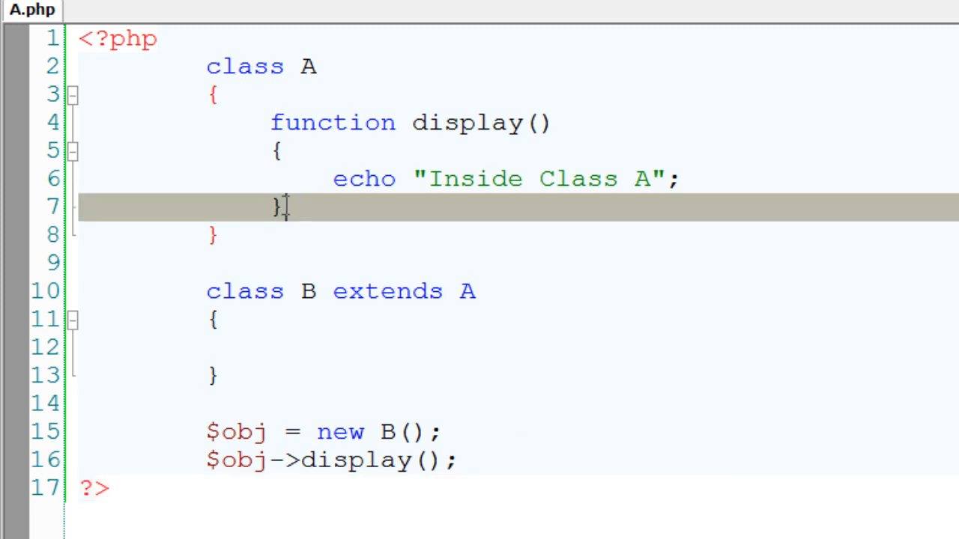
{"action": "right_click", "coordinate": [299, 178]}
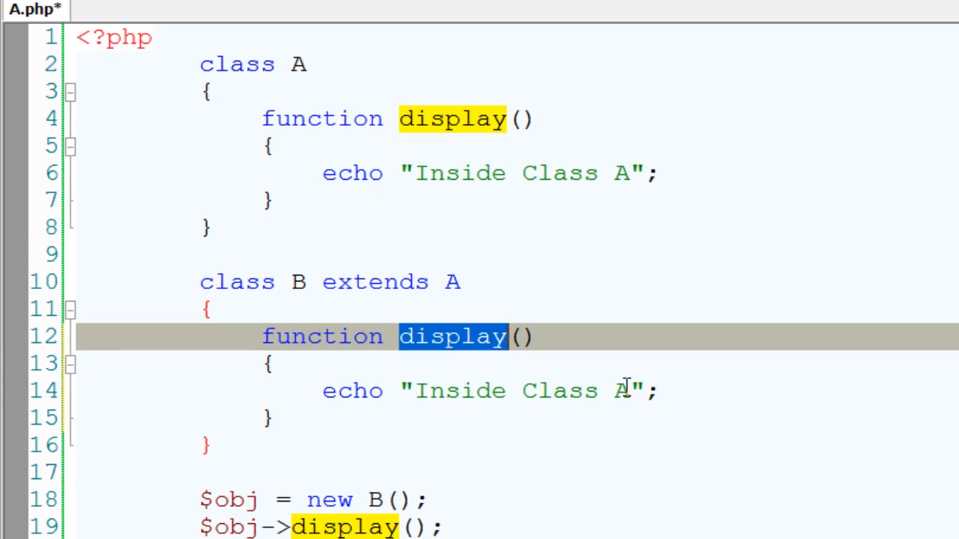
{"action": "type", "text": "B"}
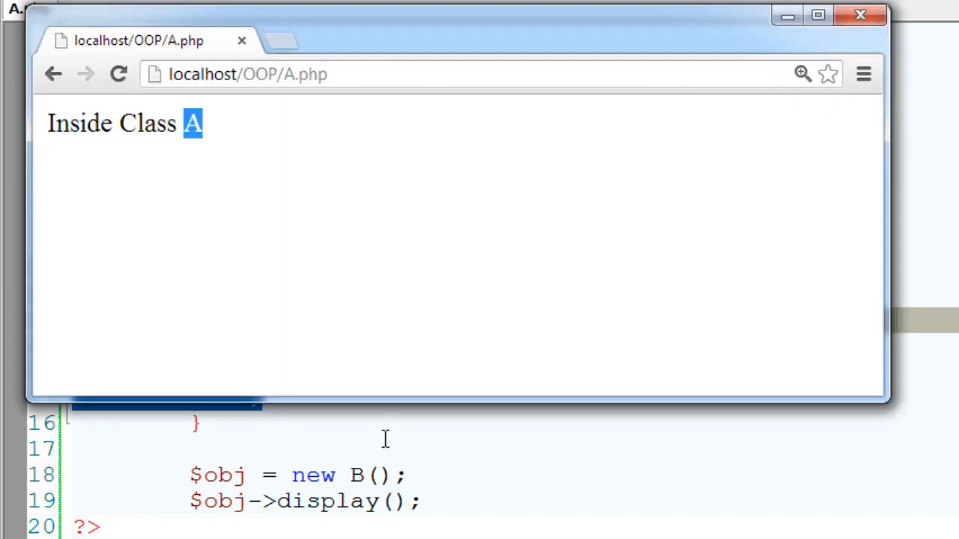
Reload localhost/OOP/A.php so the page shows "Inside Class B"
{"action": "left_click", "coordinate": [117, 73]}
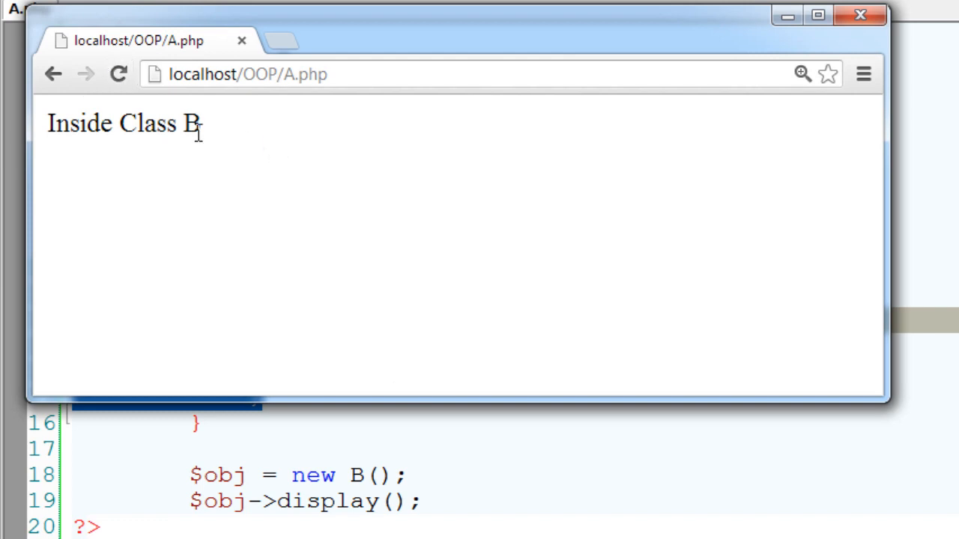
{"action": "double_click", "coordinate": [194, 123]}
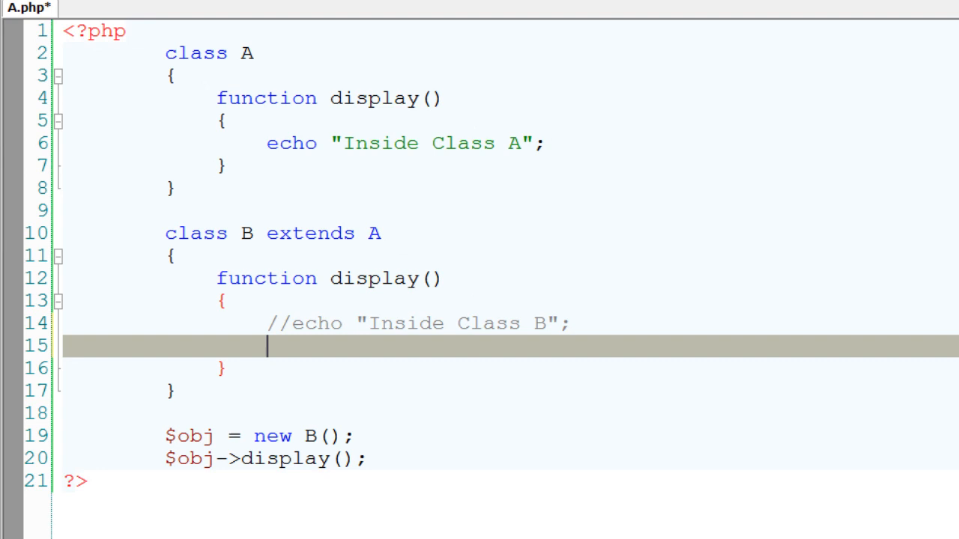
Have B's display() call parent::display(); beneath the commented echo, and save
{"action": "type", "text": "parent"}
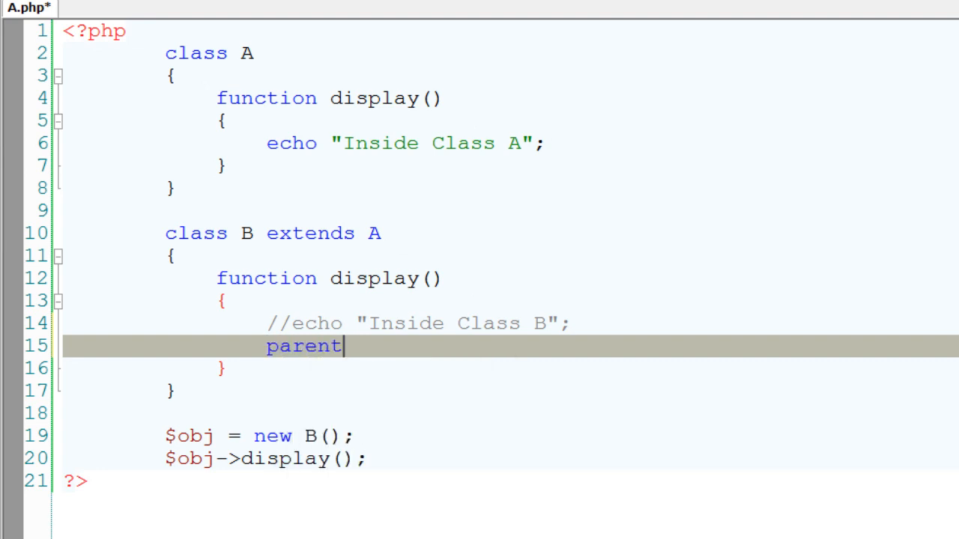
{"action": "type", "text": "::display()"}
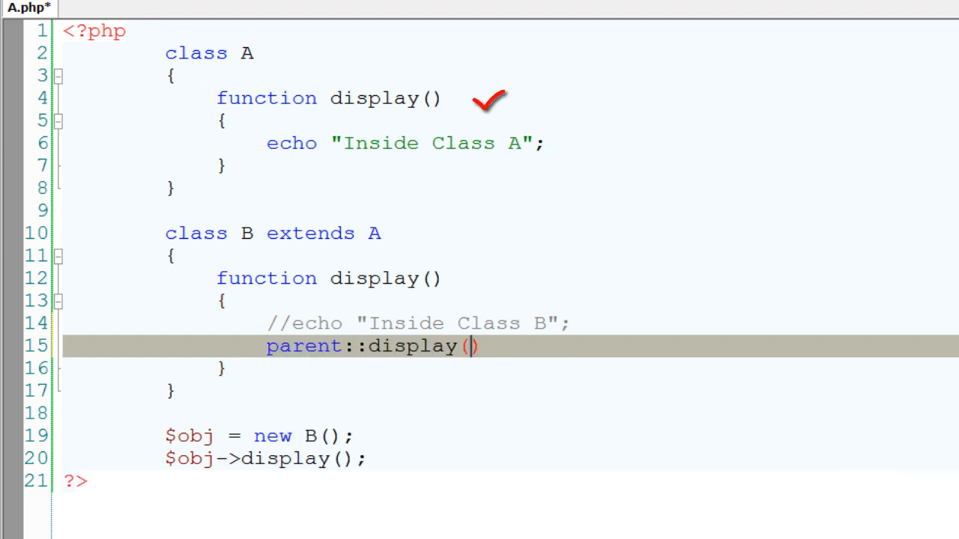
{"action": "type", "text": ";"}
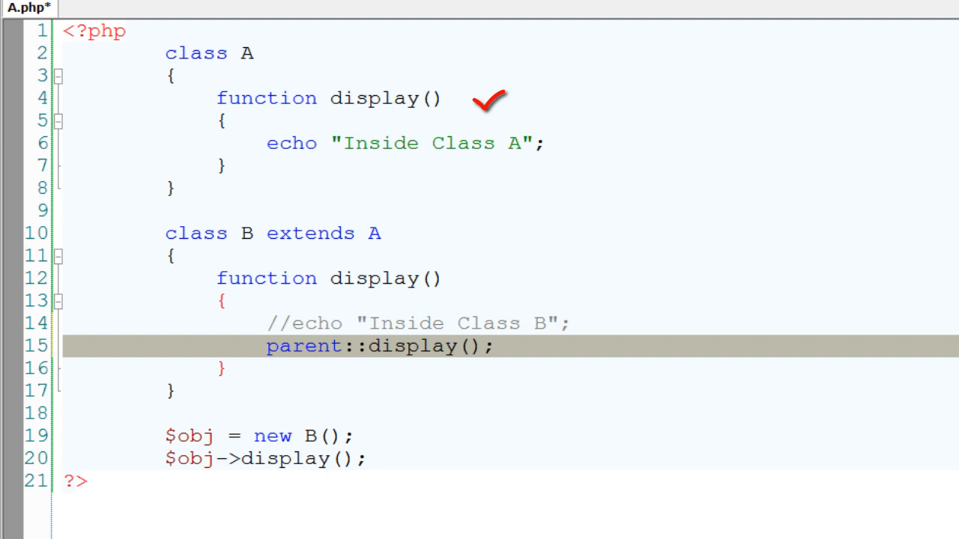
{"action": "key", "text": "ctrl+s"}
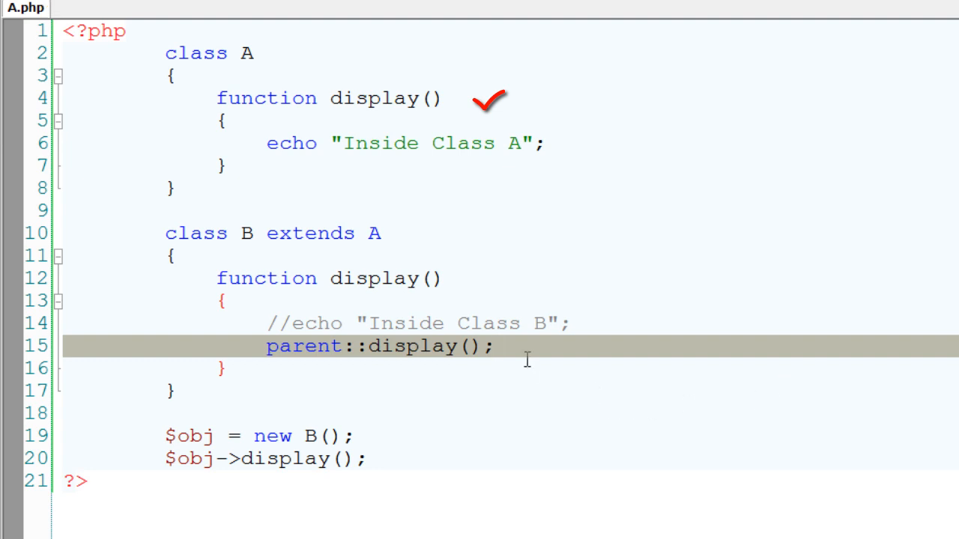